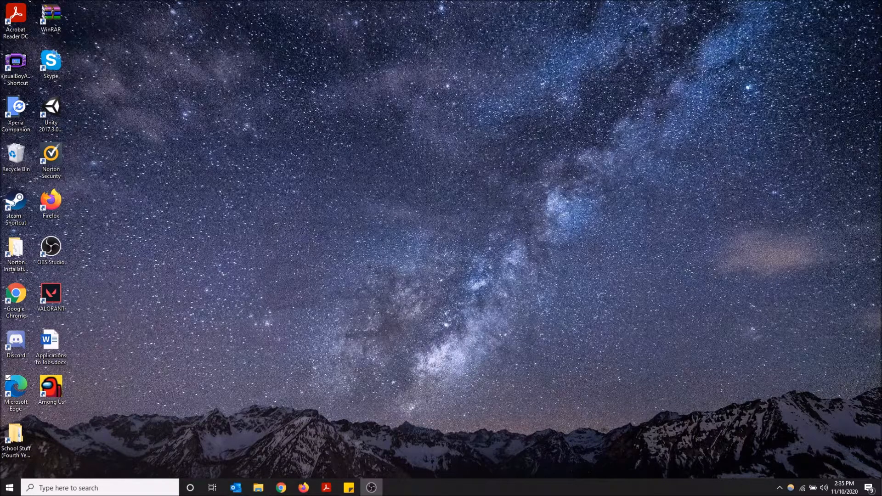
mouse_move(727, 437)
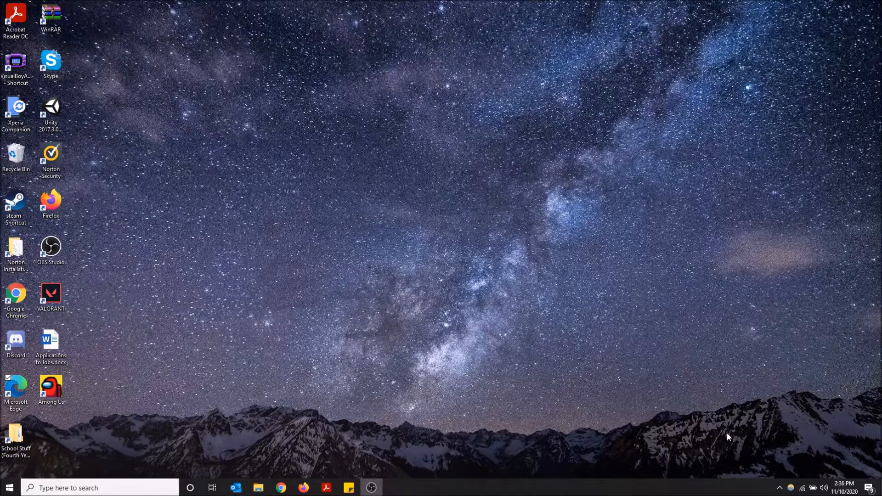
mouse_move(787, 488)
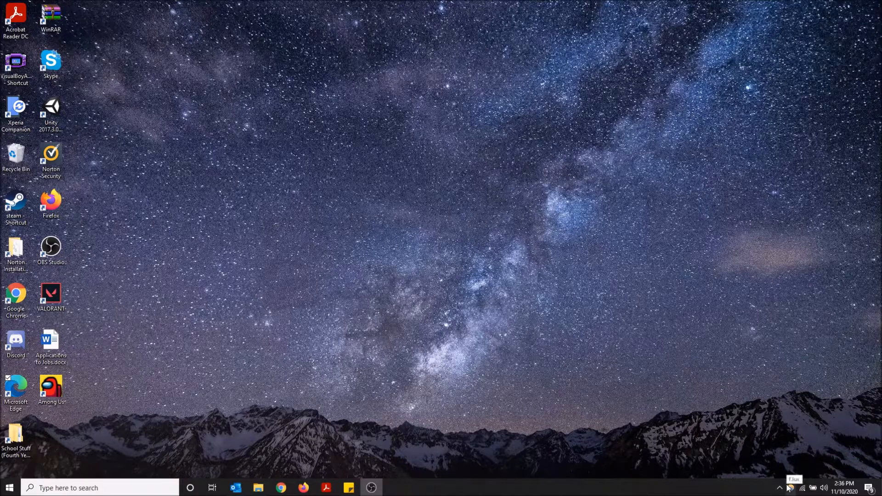
Bring up the f.lux window from its tray icon to review the current lighting schedule.
left_click(794, 488)
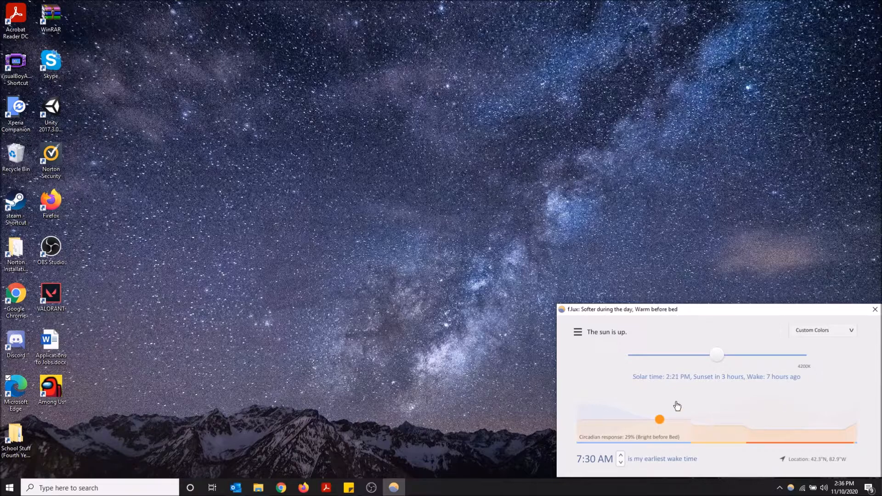
mouse_move(749, 430)
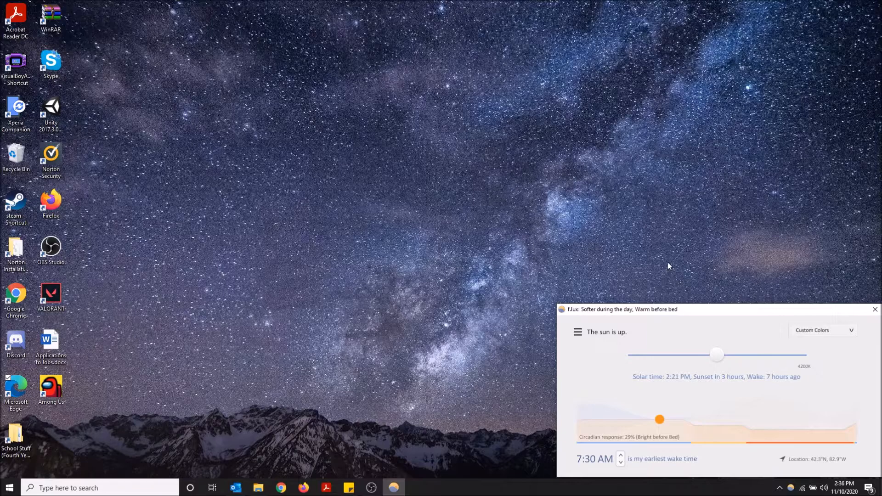
mouse_move(670, 264)
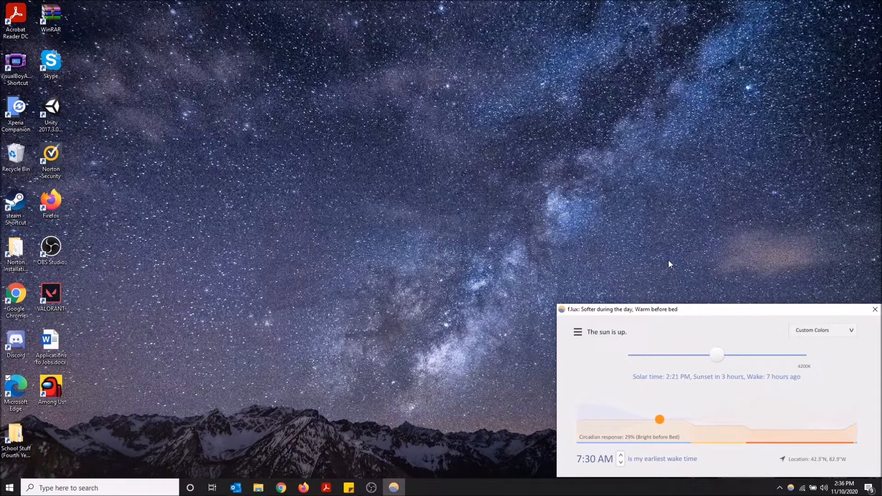
mouse_move(646, 290)
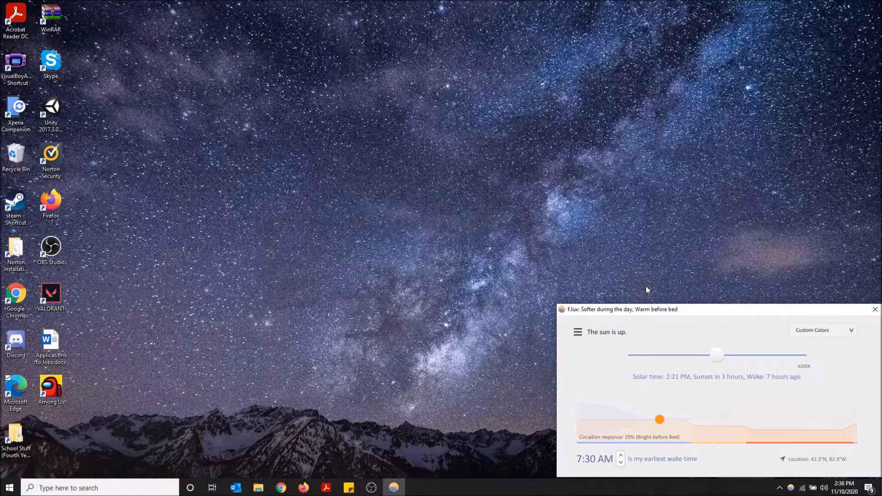
mouse_move(26, 483)
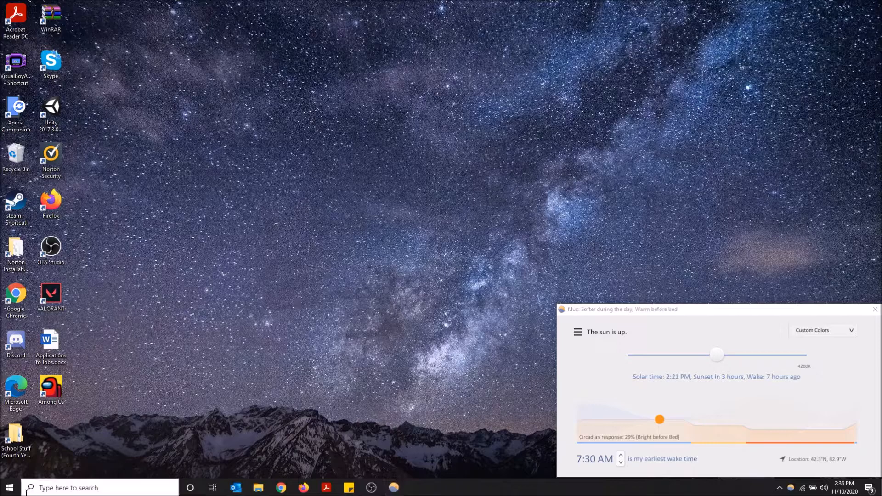
Search the taskbar for Night light settings and open it in Windows Settings.
left_click(7, 488)
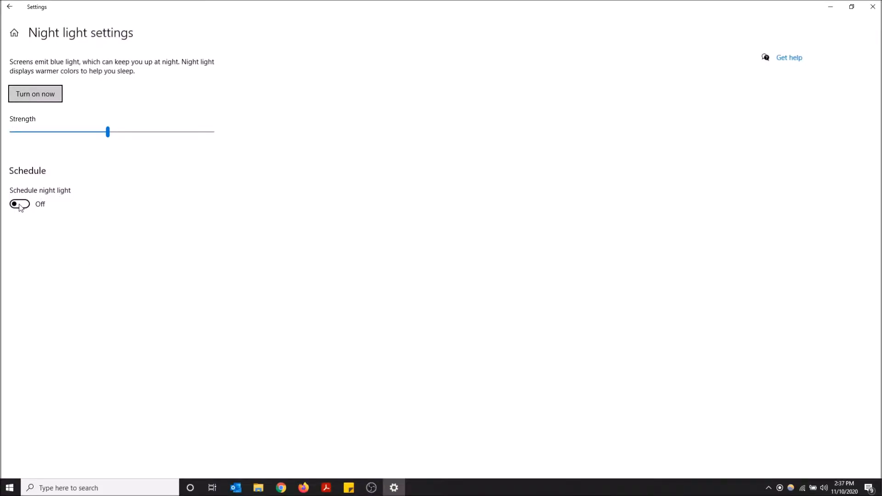
left_click(19, 203)
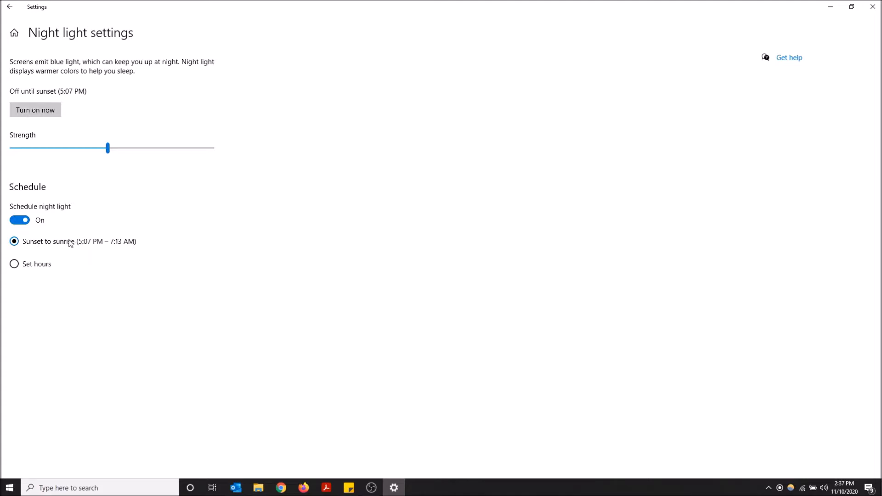
left_click(19, 220)
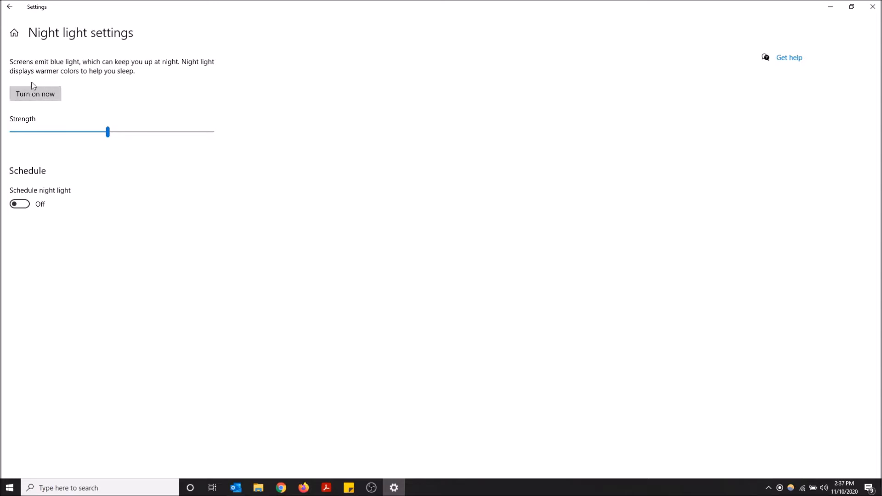
mouse_move(660, 219)
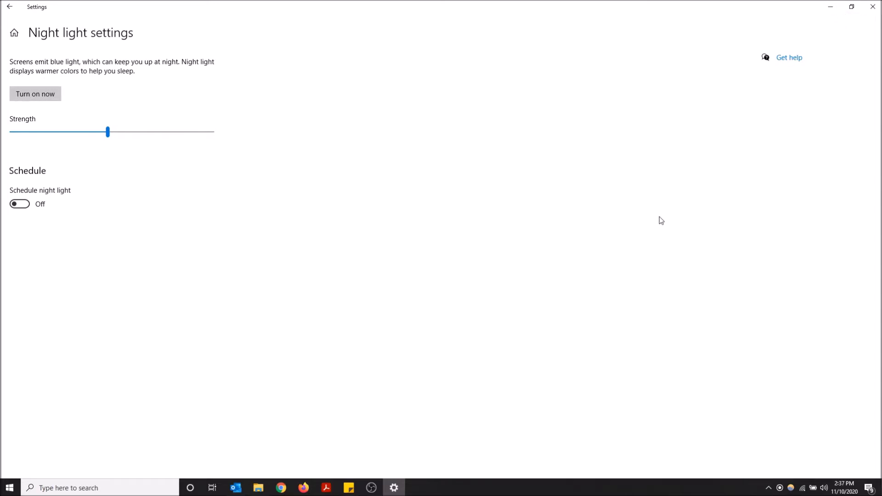